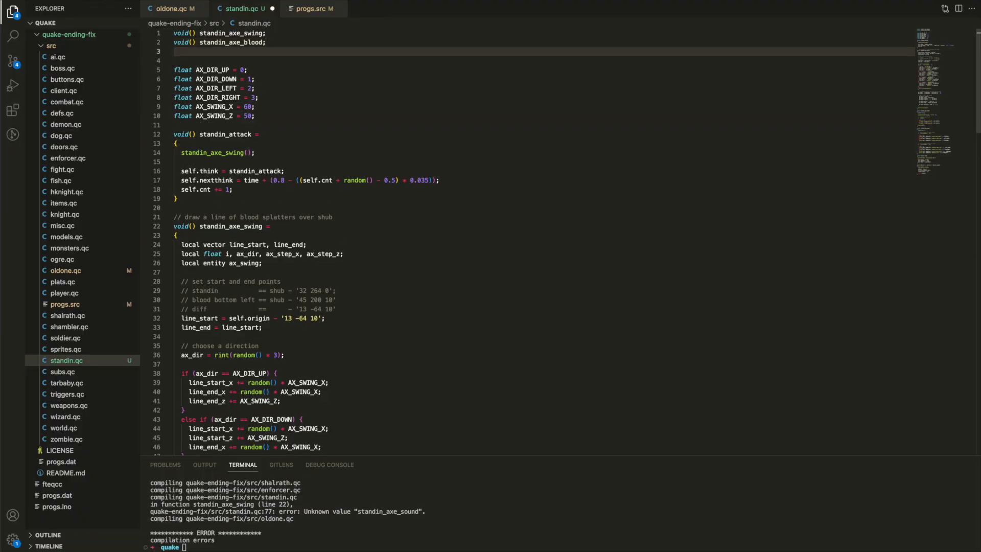
Add the forward declaration void() standin_axe_sound near the top of standin.qc.
type("void() standin_axe_sound")
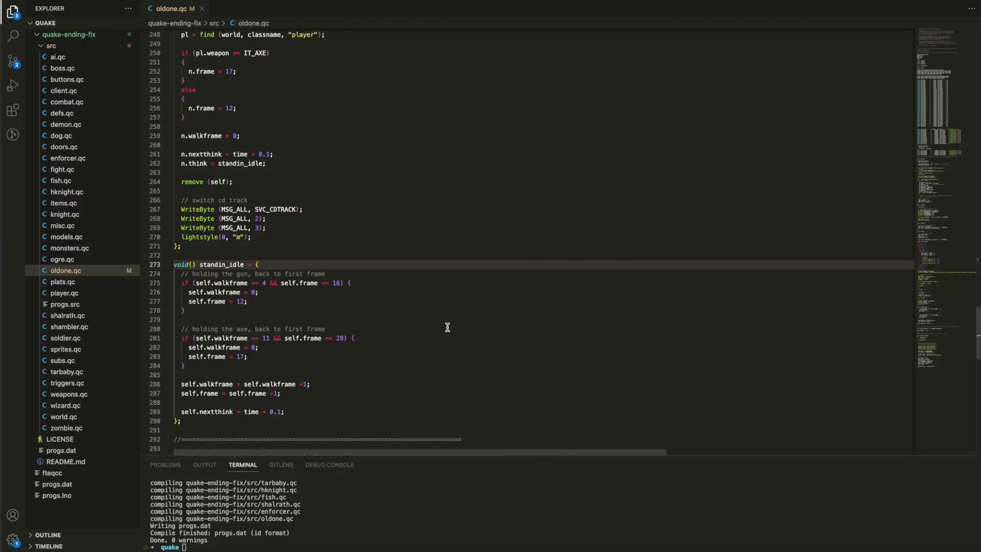
mouse_move(384, 348)
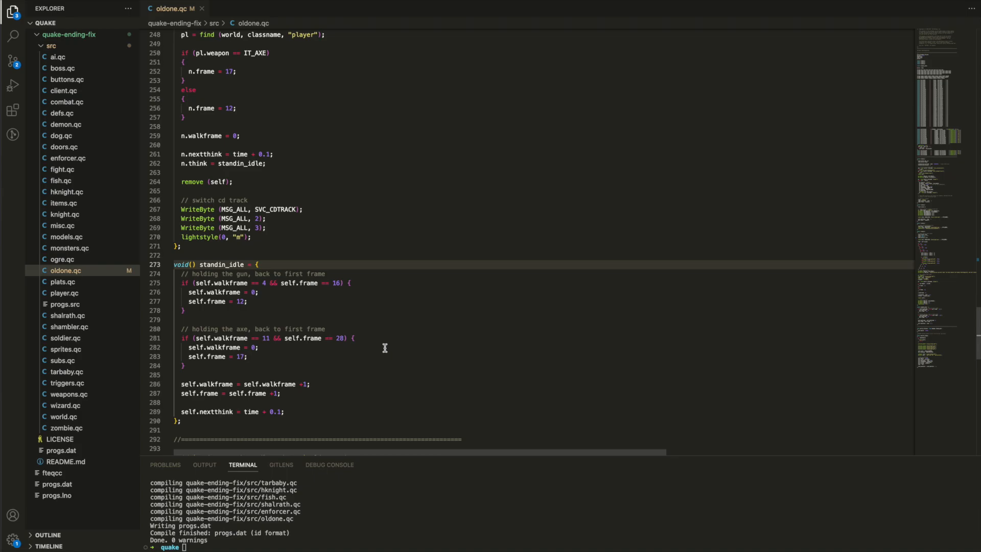
scroll("down", 3)
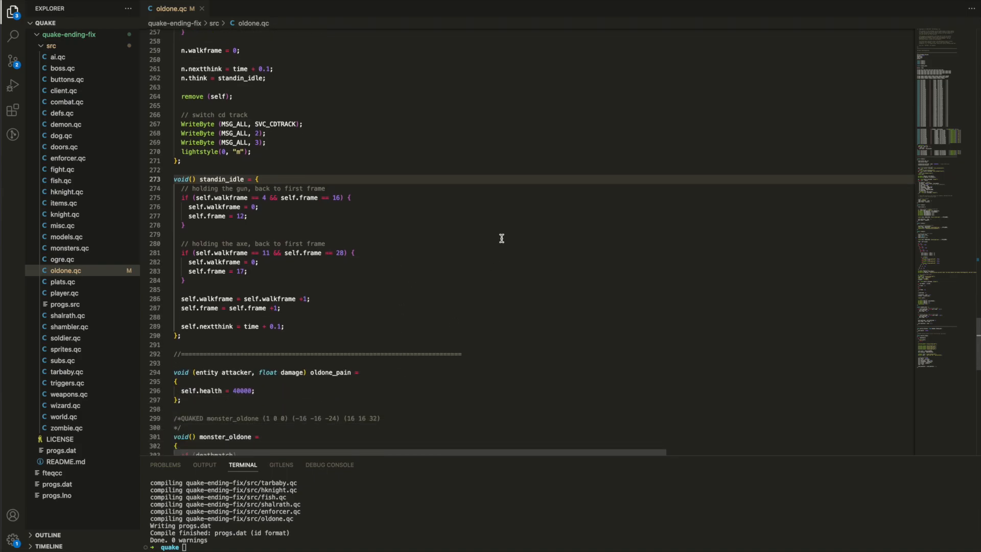
mouse_move(254, 205)
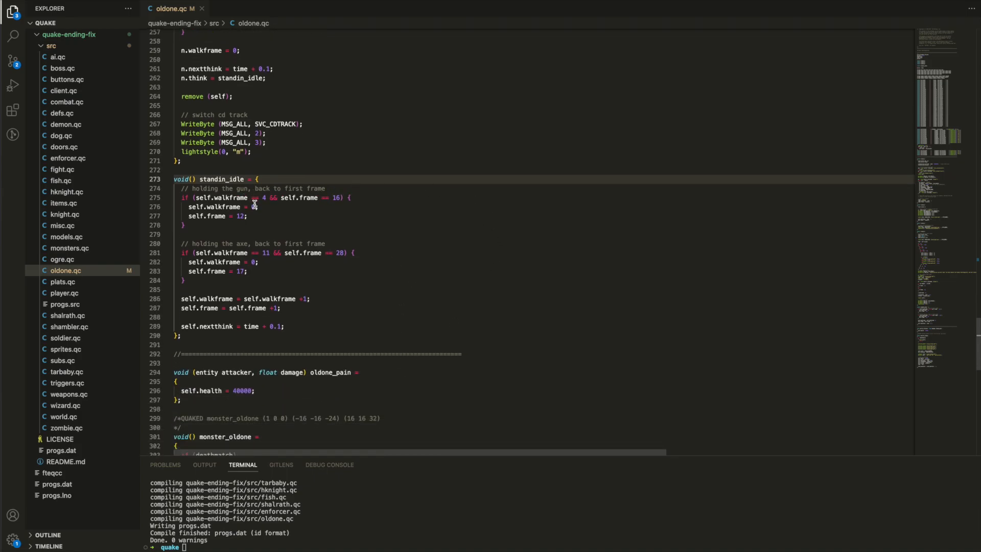
mouse_move(254, 221)
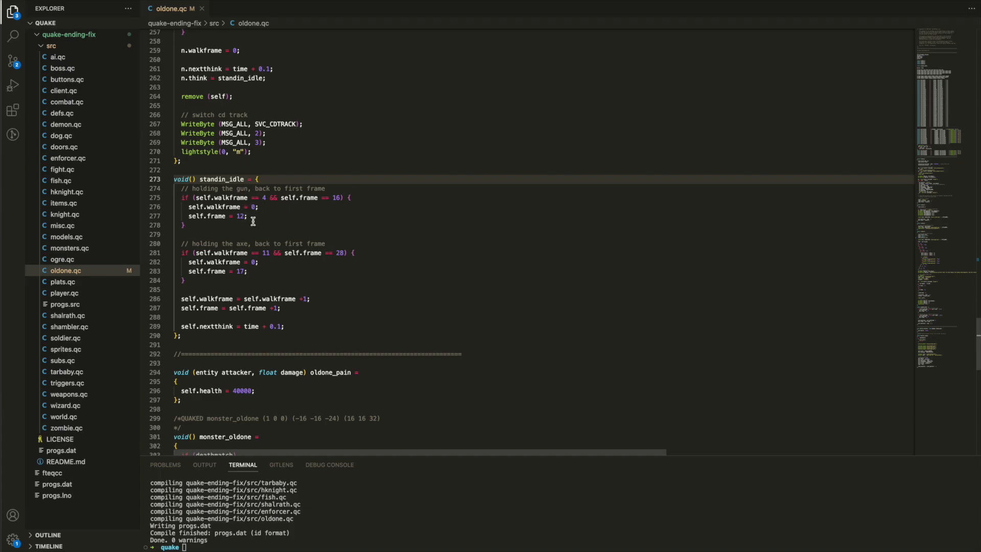
mouse_move(262, 270)
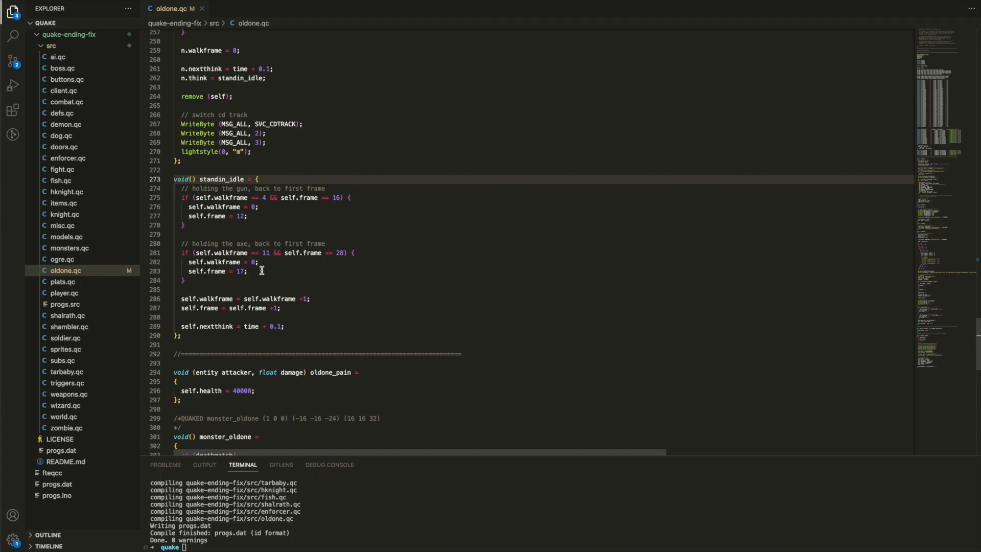
mouse_move(298, 300)
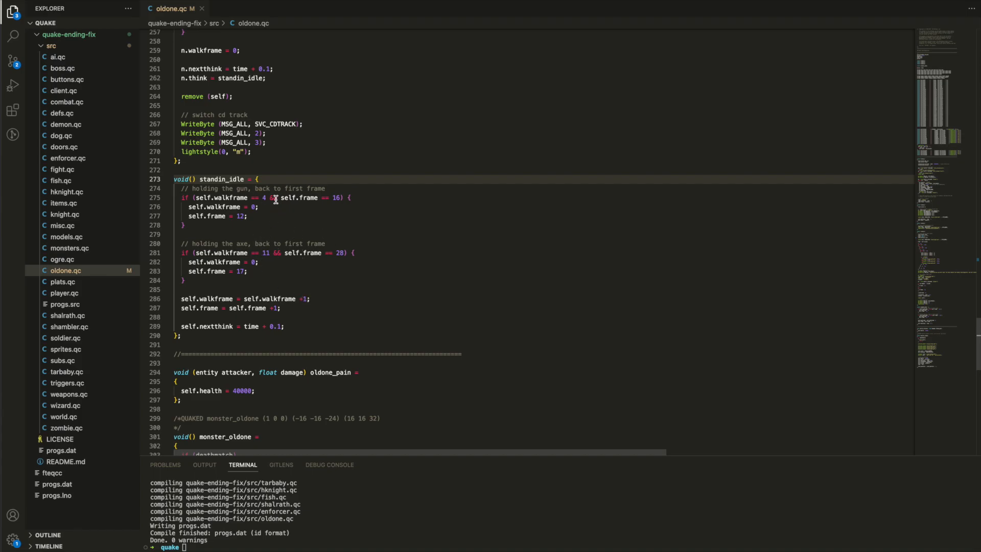
mouse_move(299, 264)
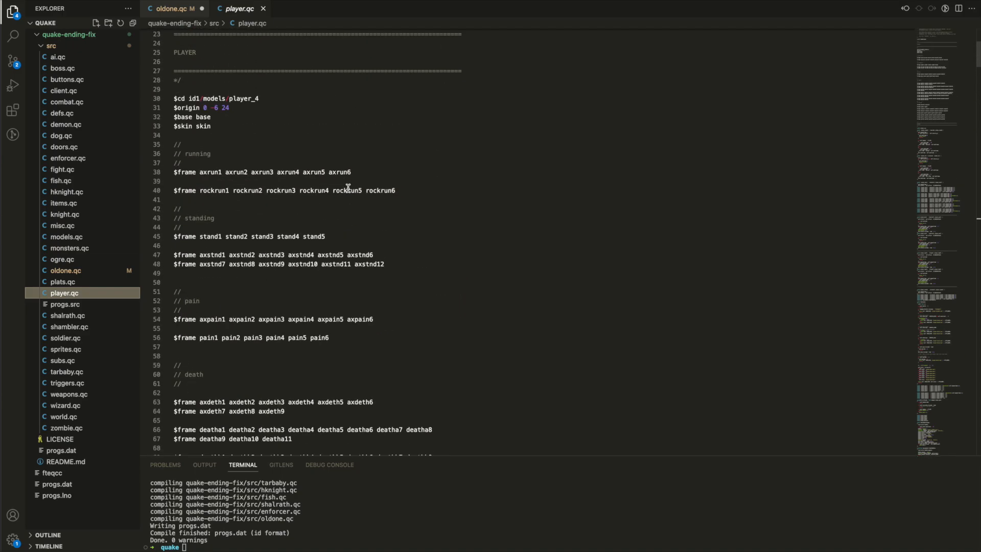
Assign the spawned player model's weapon with n.weapon in oldone.qc.
scroll("down", 3)
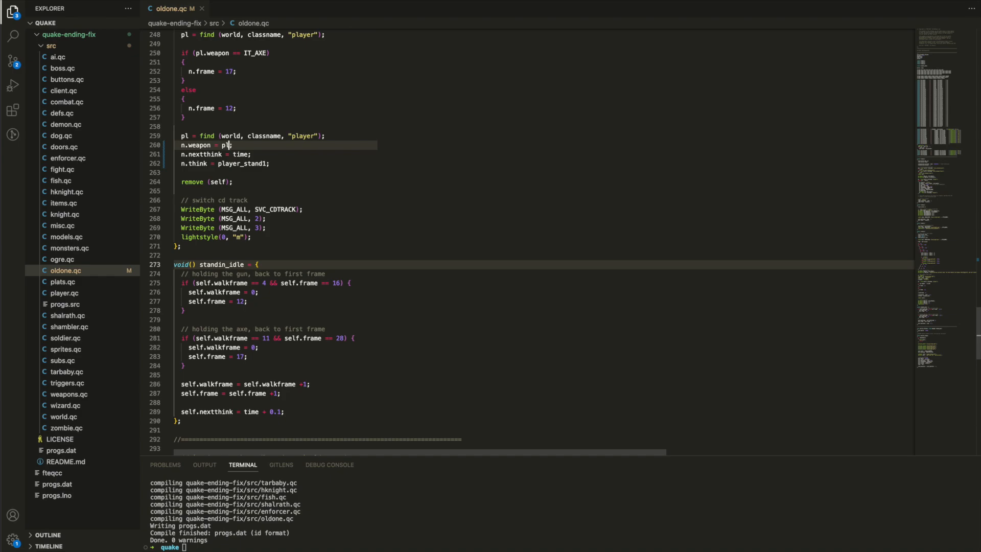
type(".weapon;")
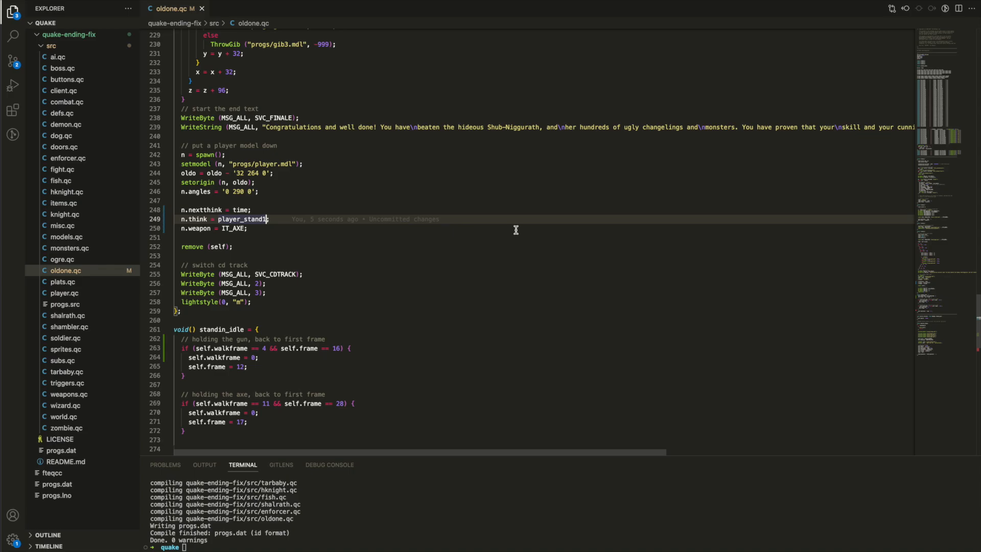
Retype the n.think line's function name toward player_axe1.
type("player_a")
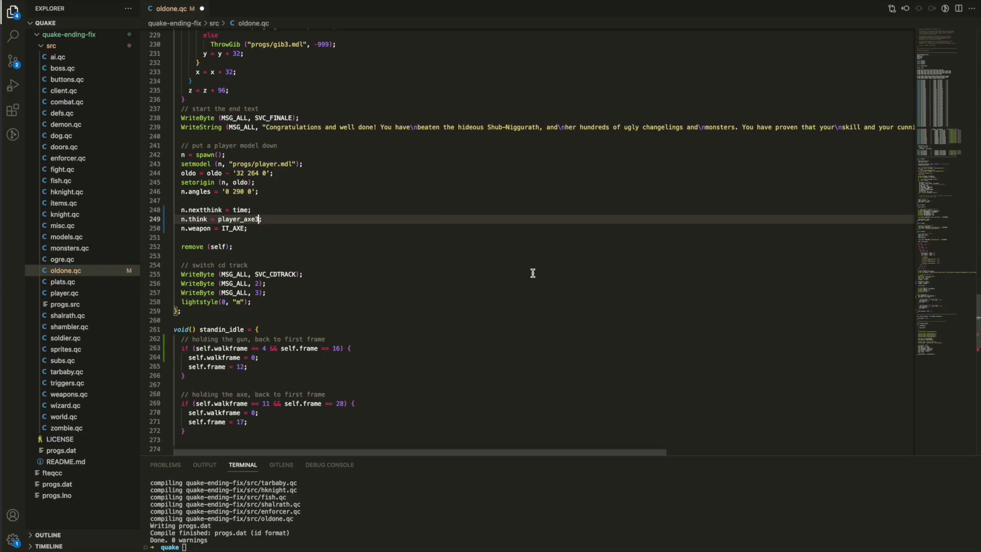
mouse_move(454, 251)
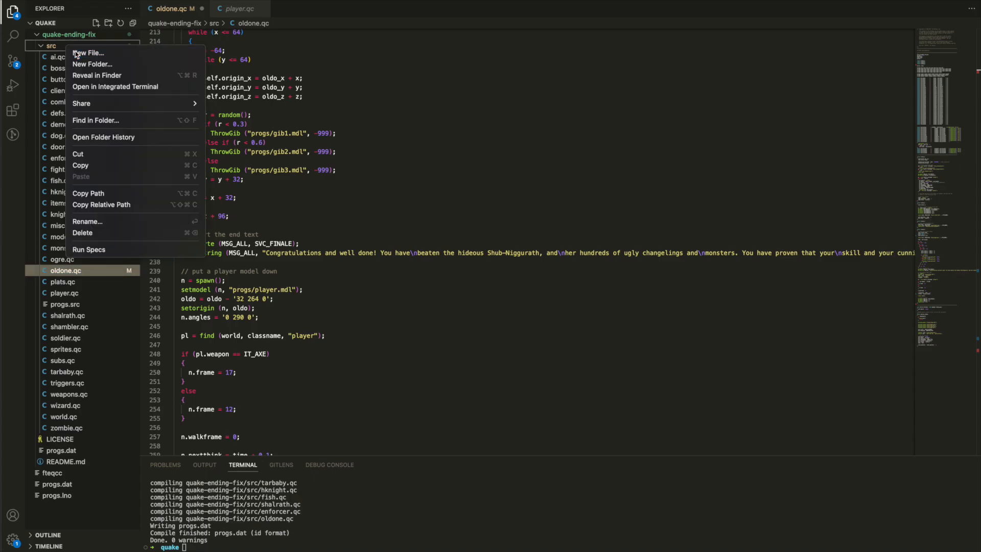
Create a new file standin.qc in src and open progs.src.
left_click(88, 52)
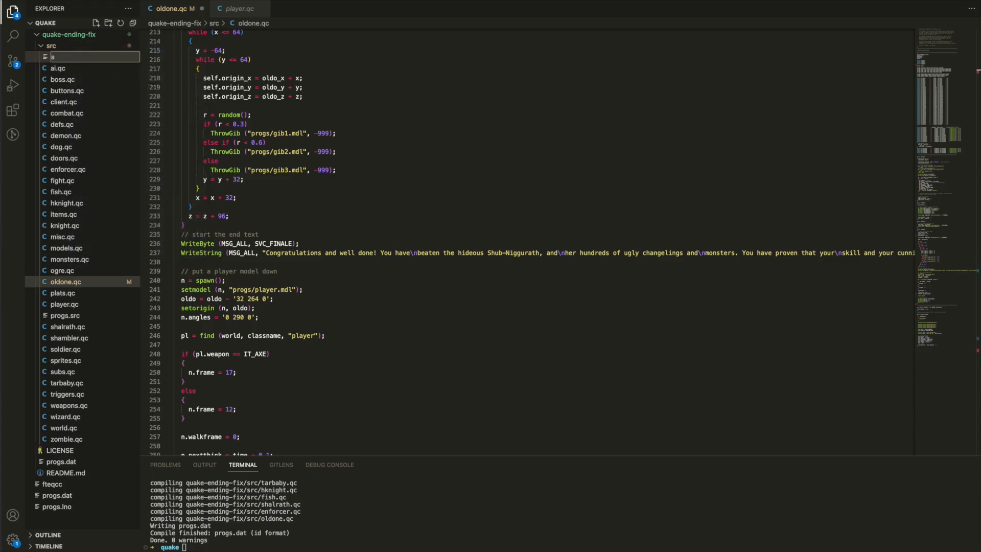
type("tandin.qc")
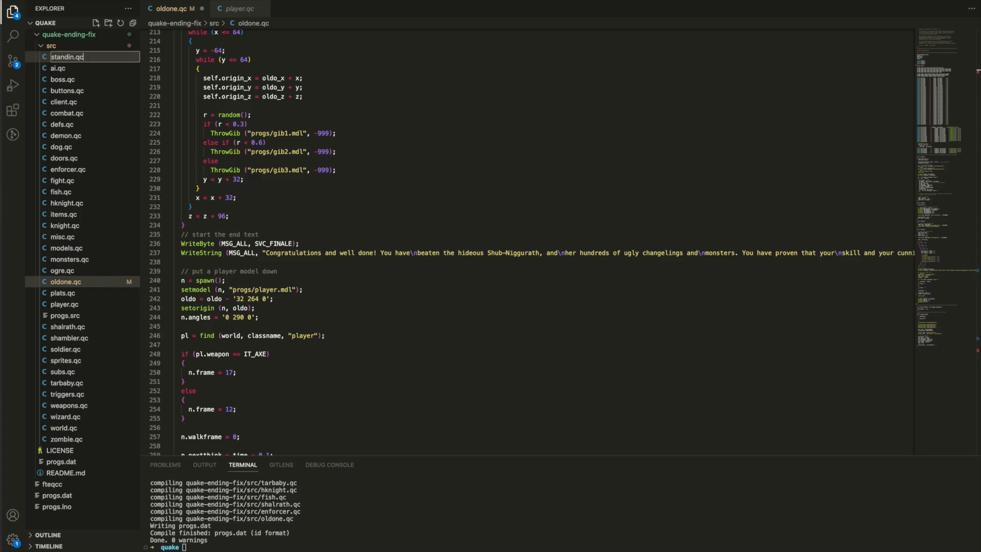
left_click(64, 304)
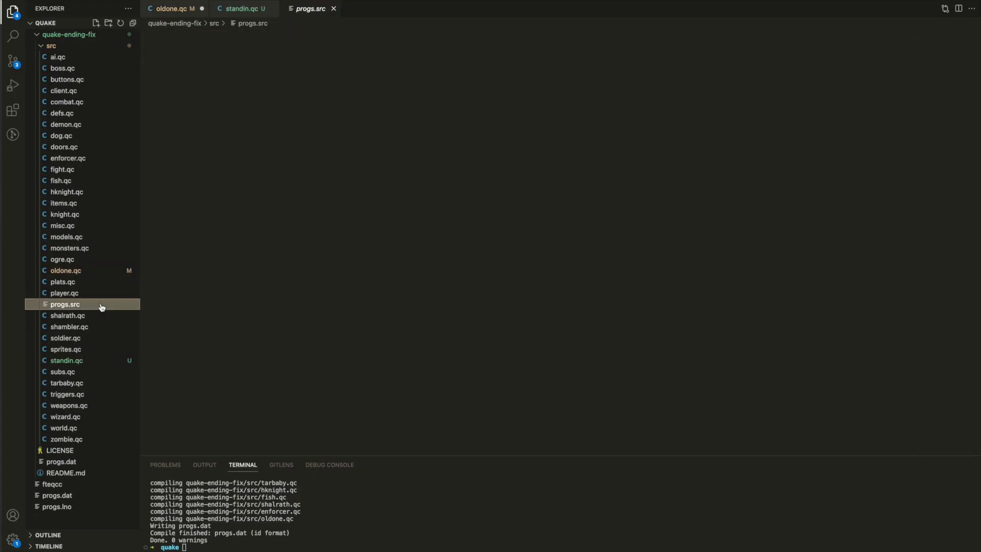
left_click(65, 304)
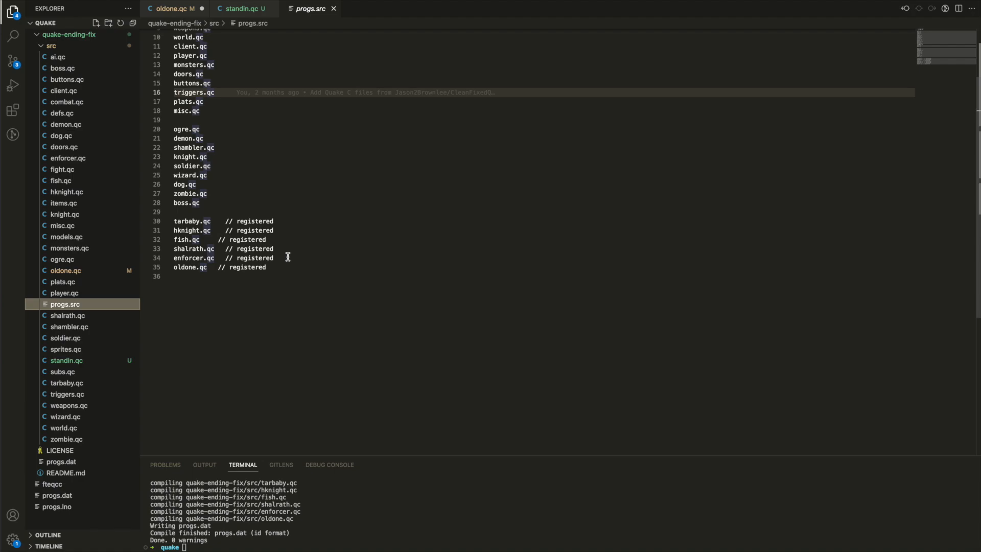
Add 'standin.qc // registered' to progs.src above oldone.qc.
key("Enter")
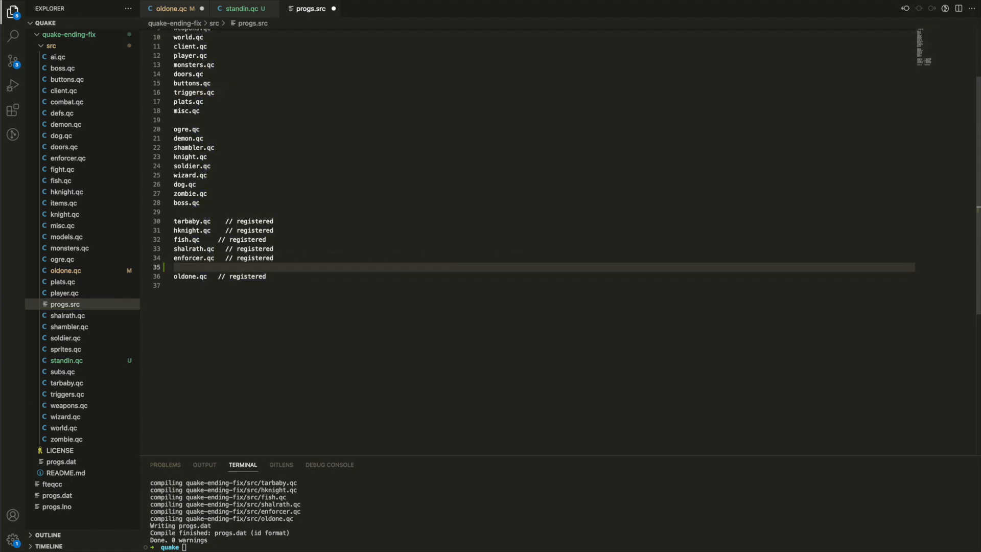
type("standin.")
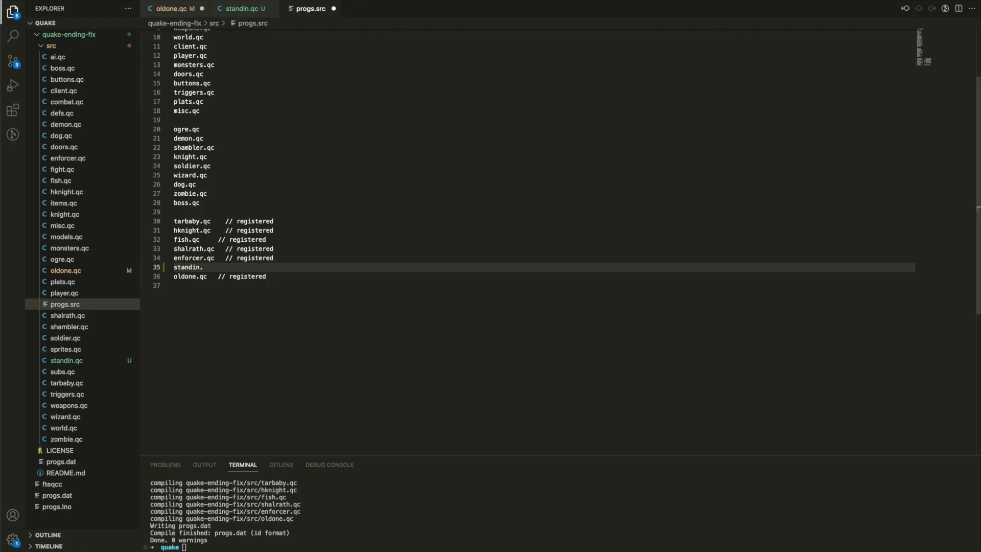
type("qc")
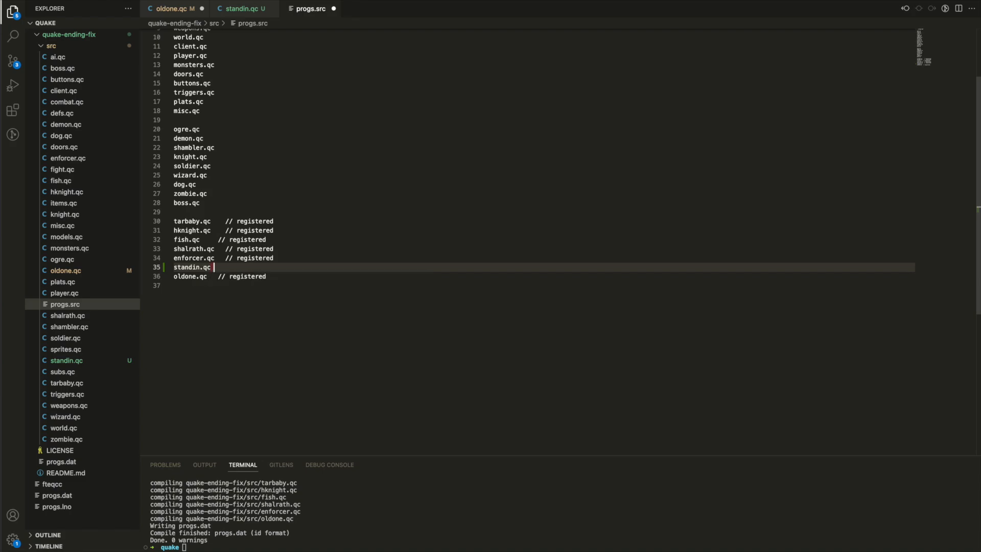
type("// registered (")
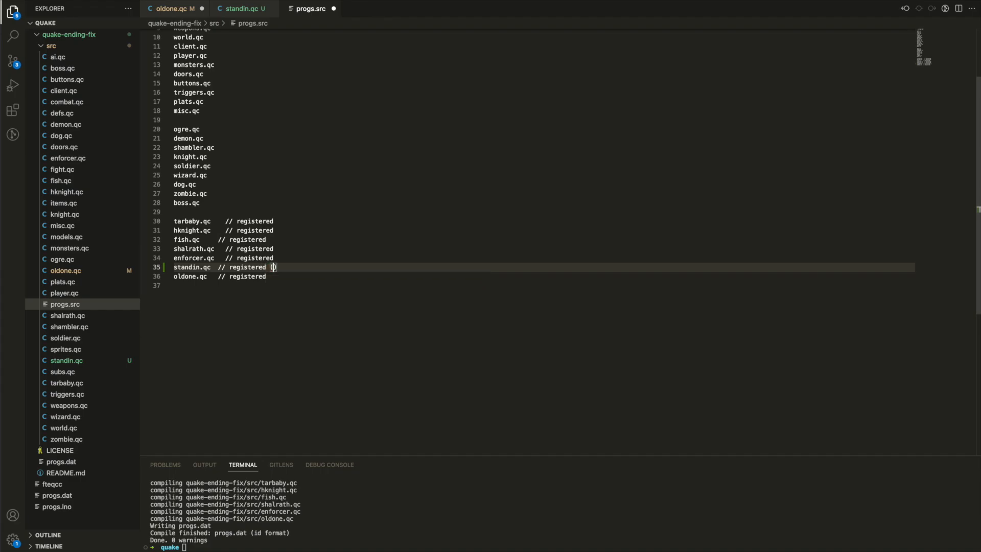
left_click(240, 8)
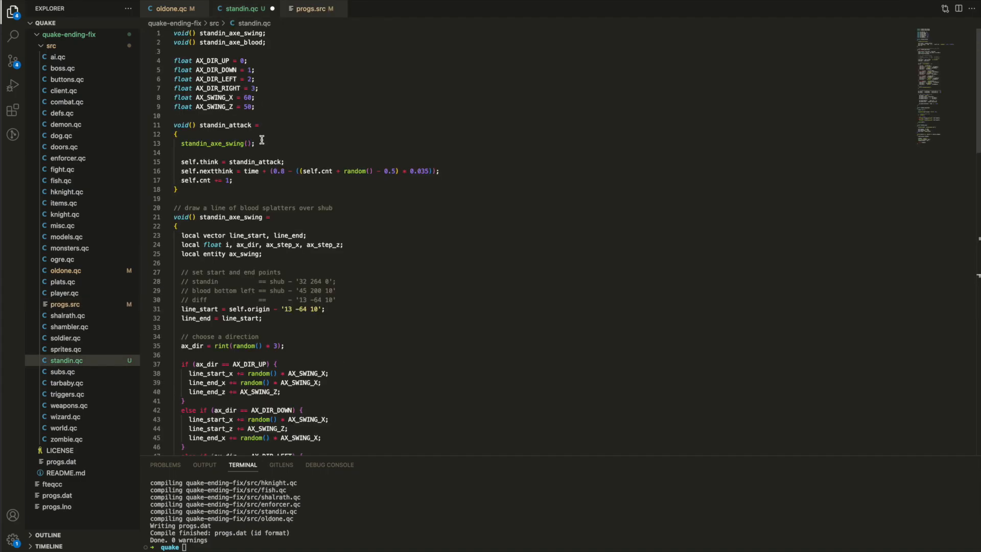
mouse_move(217, 125)
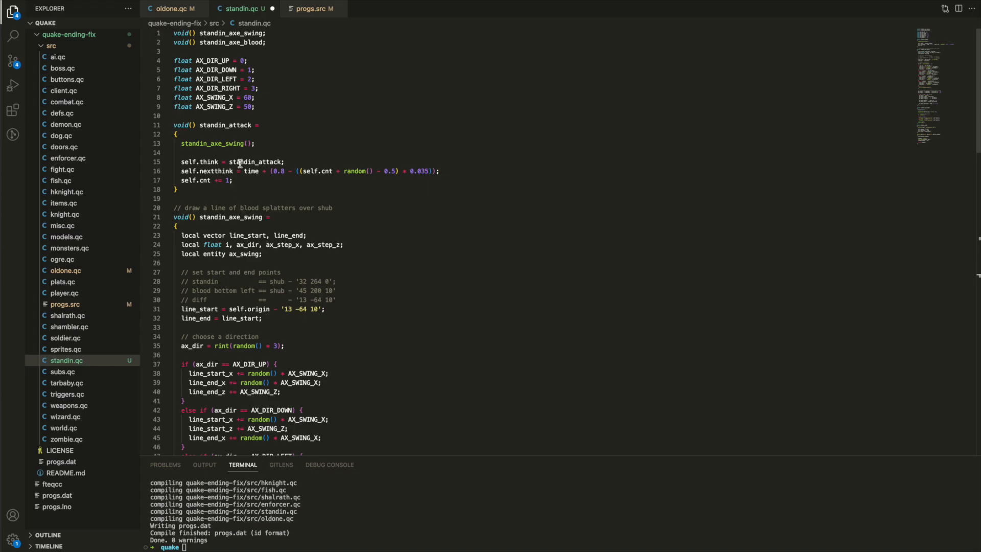
mouse_move(251, 161)
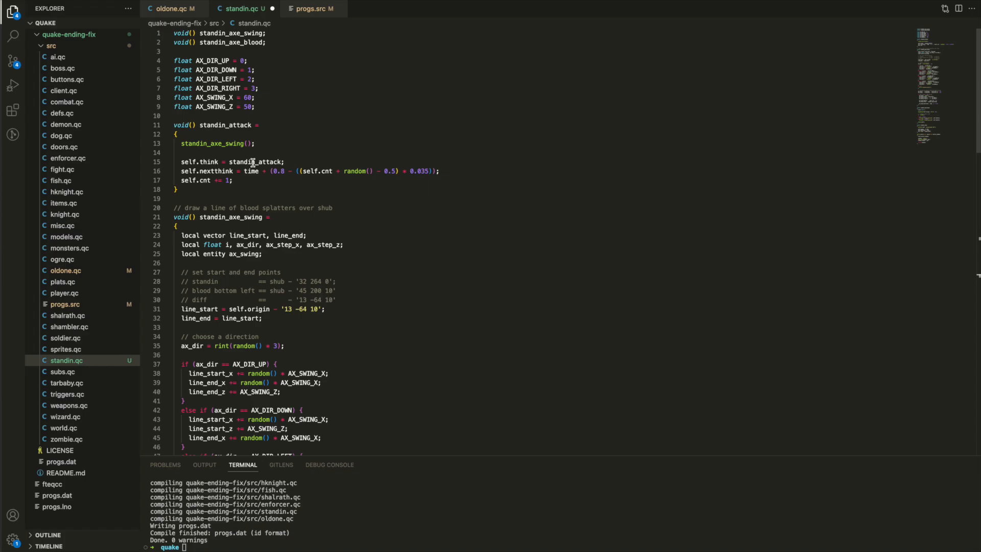
mouse_move(295, 171)
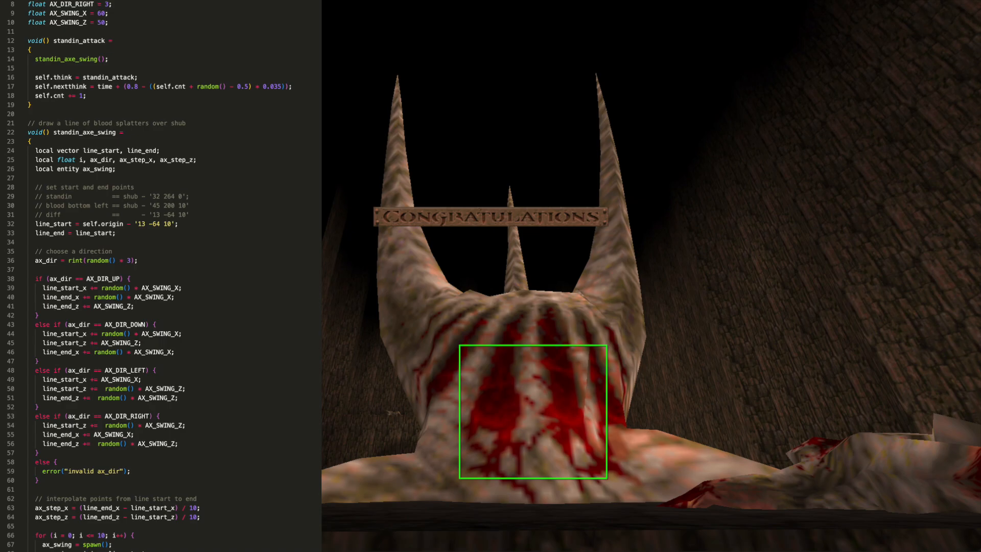
scroll("down", 3)
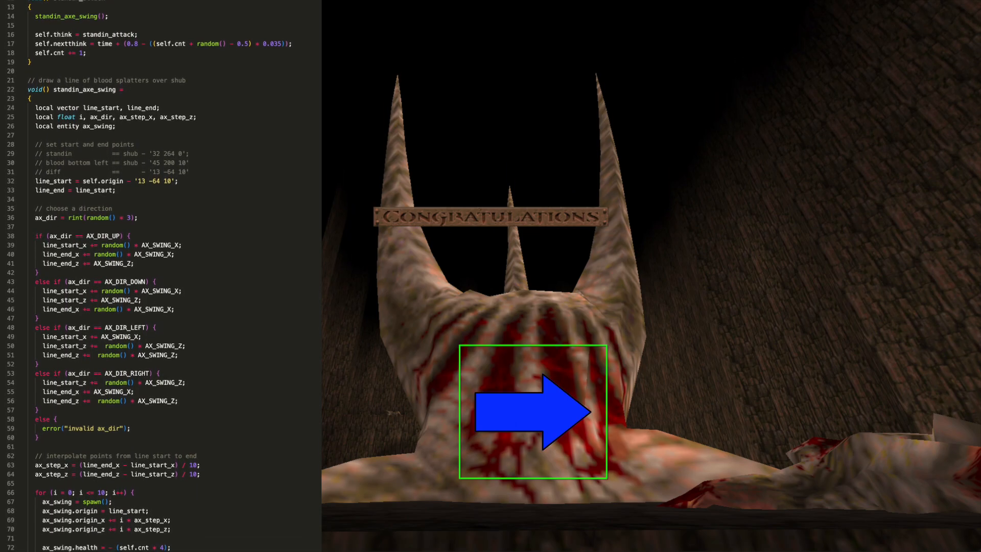
scroll("down", 3)
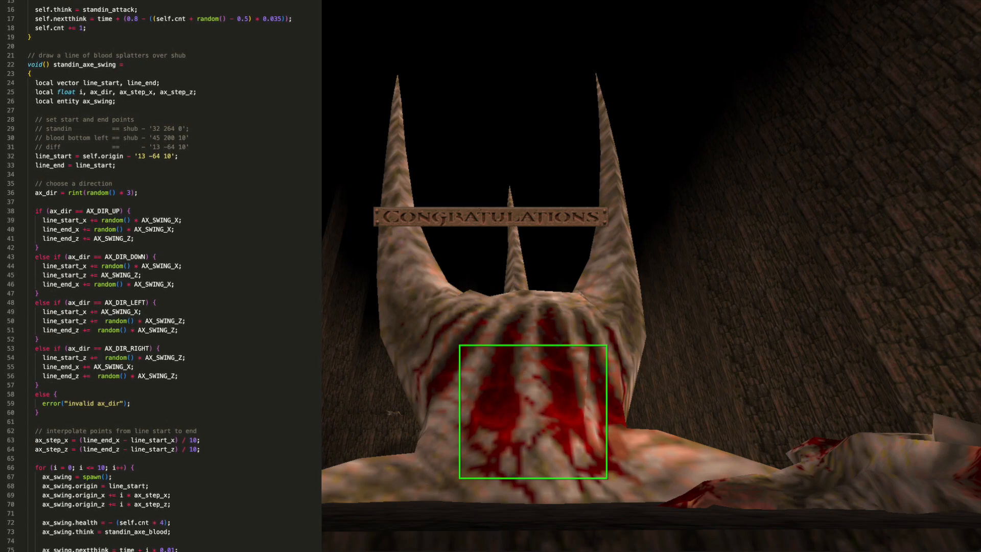
scroll("down", 3)
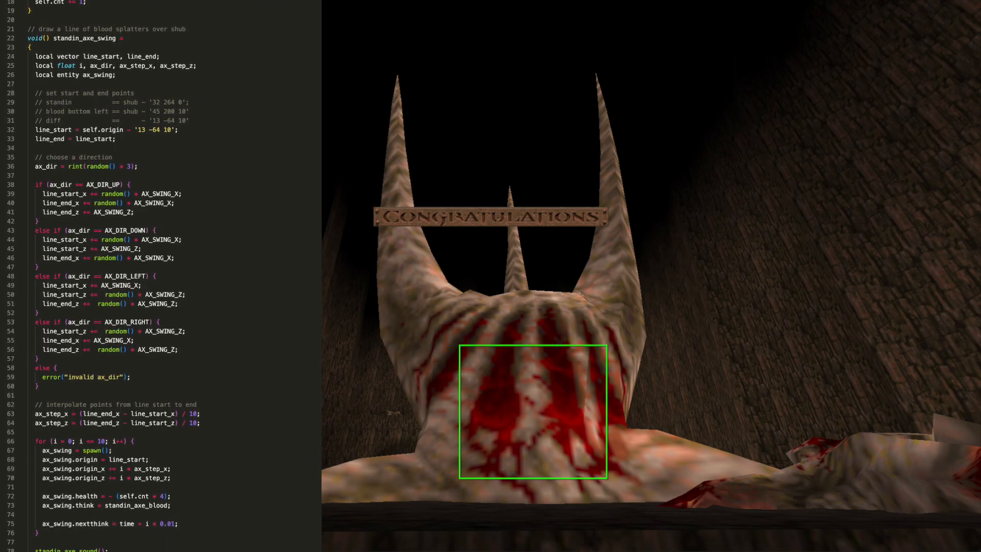
scroll("down", 3)
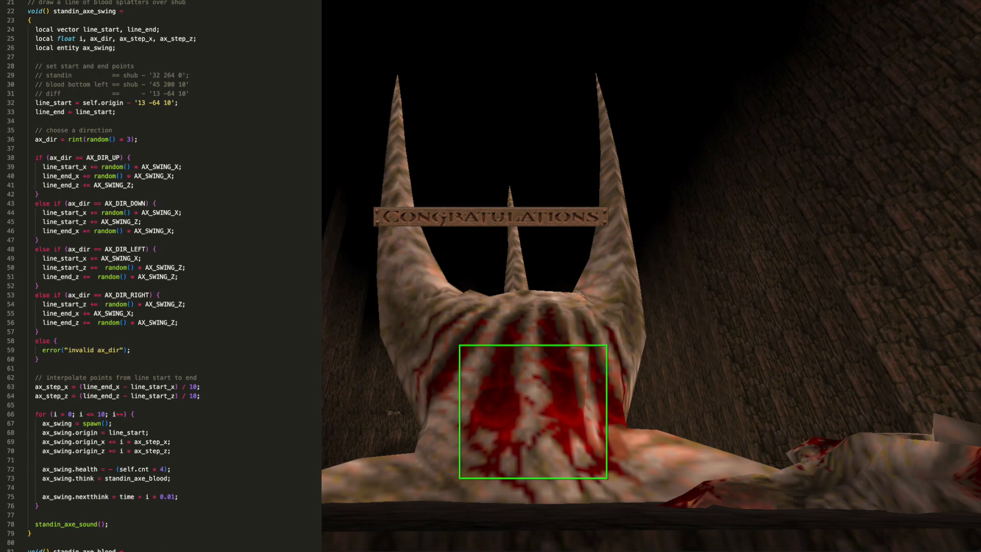
scroll("down", 3)
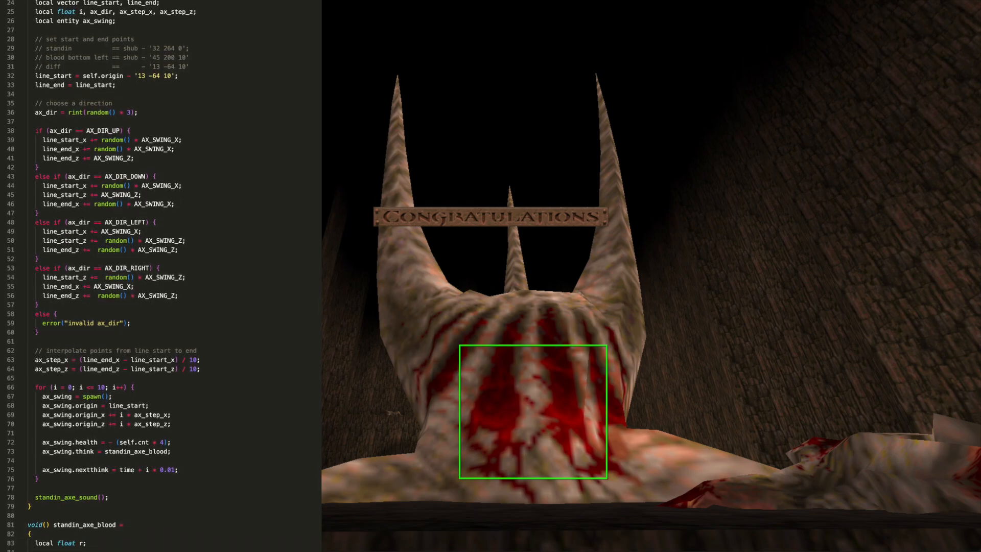
scroll("down", 3)
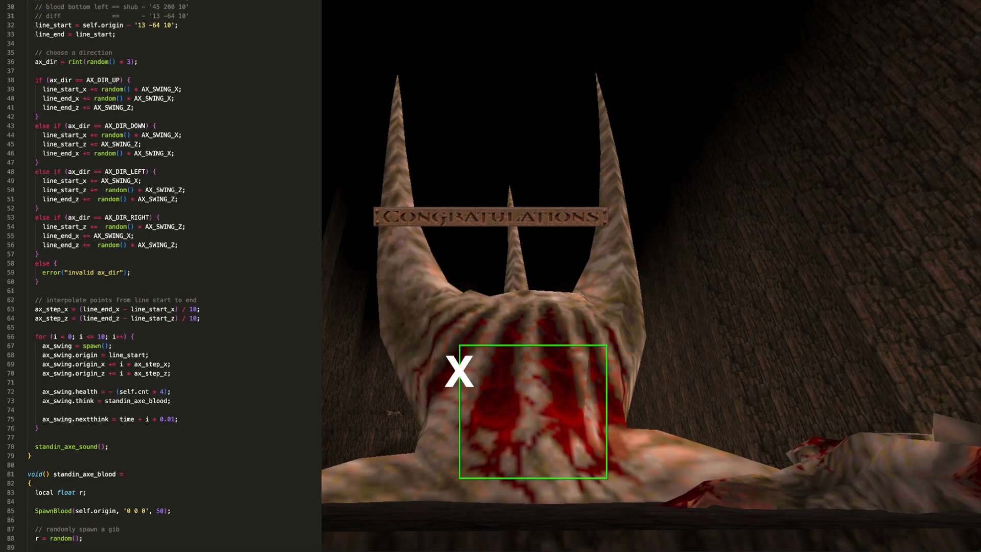
scroll("down", 3)
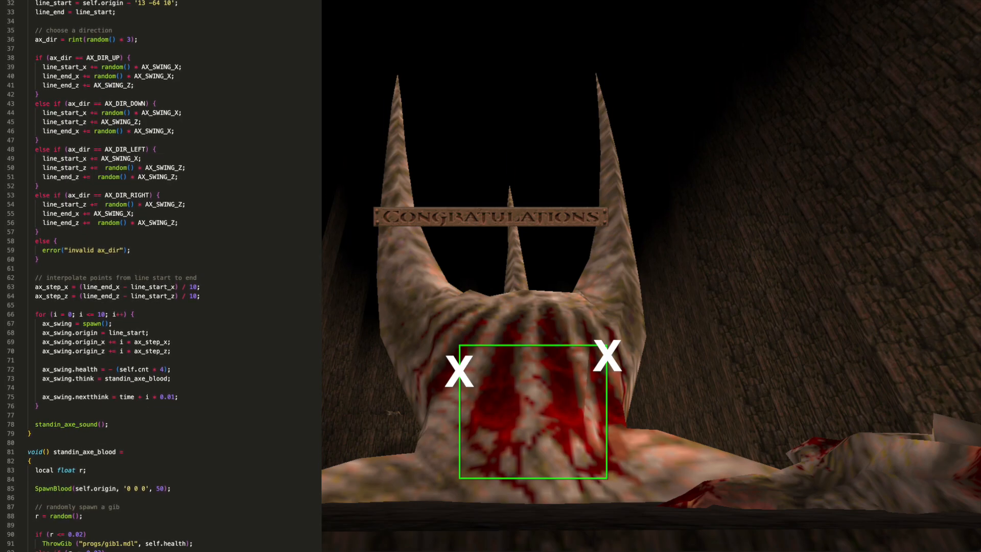
scroll("down", 3)
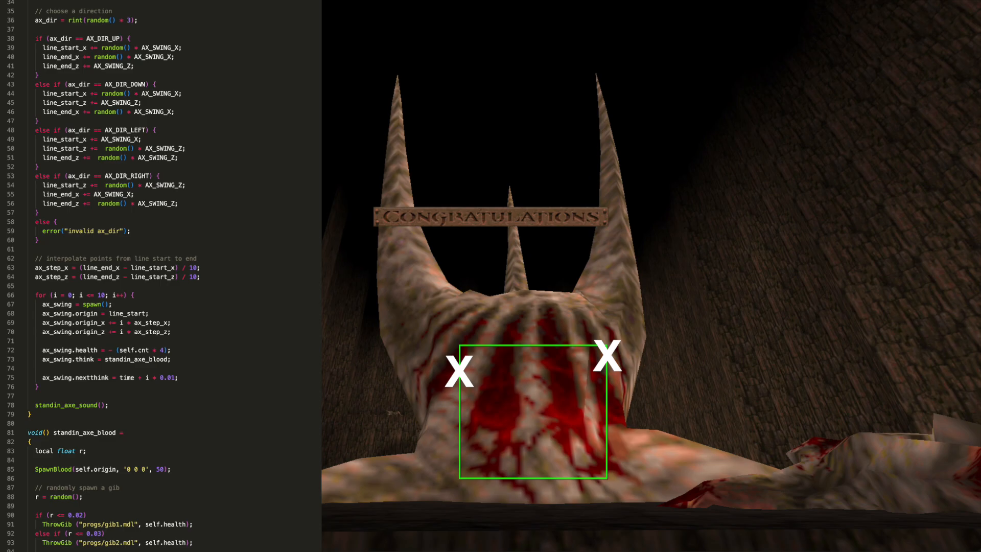
scroll("down", 3)
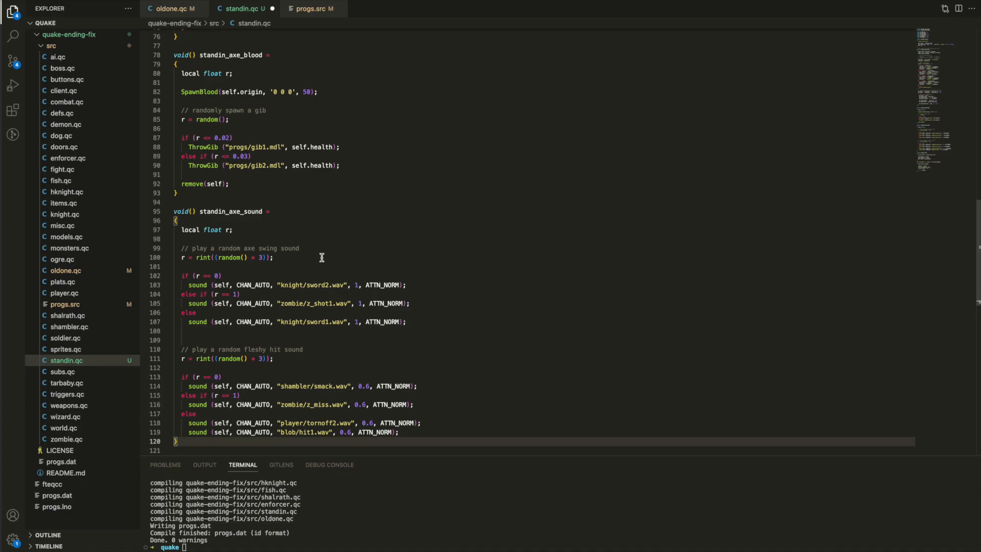
scroll("down", 3)
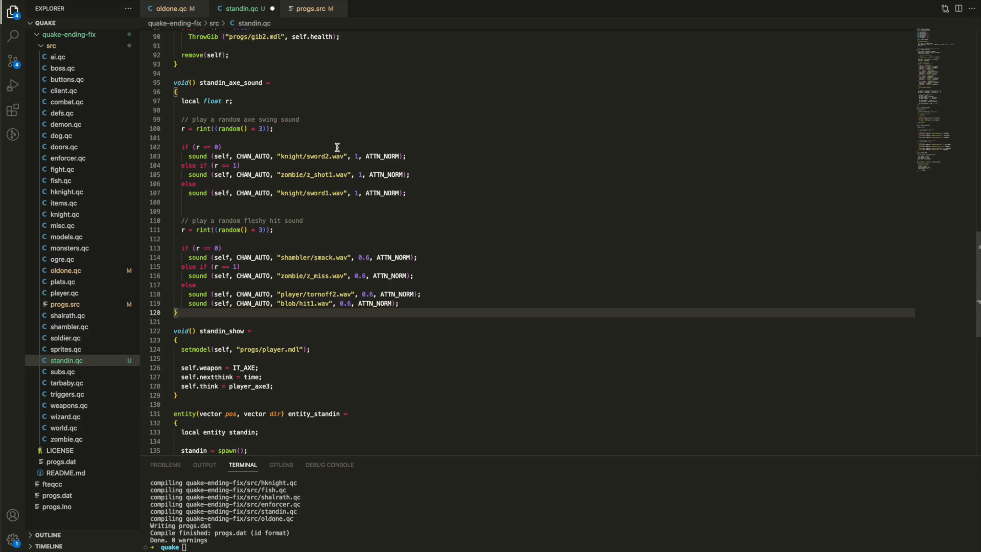
mouse_move(357, 177)
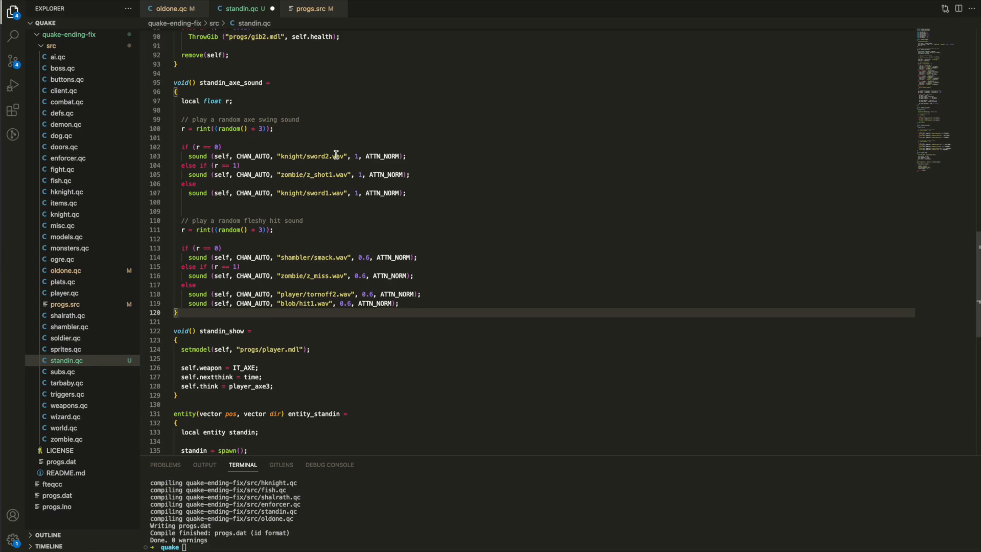
mouse_move(322, 257)
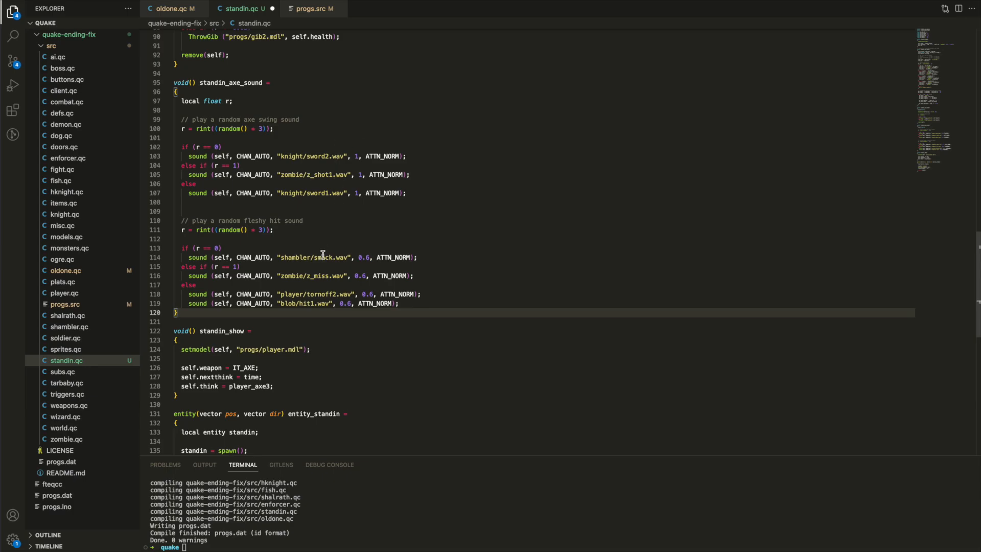
mouse_move(296, 288)
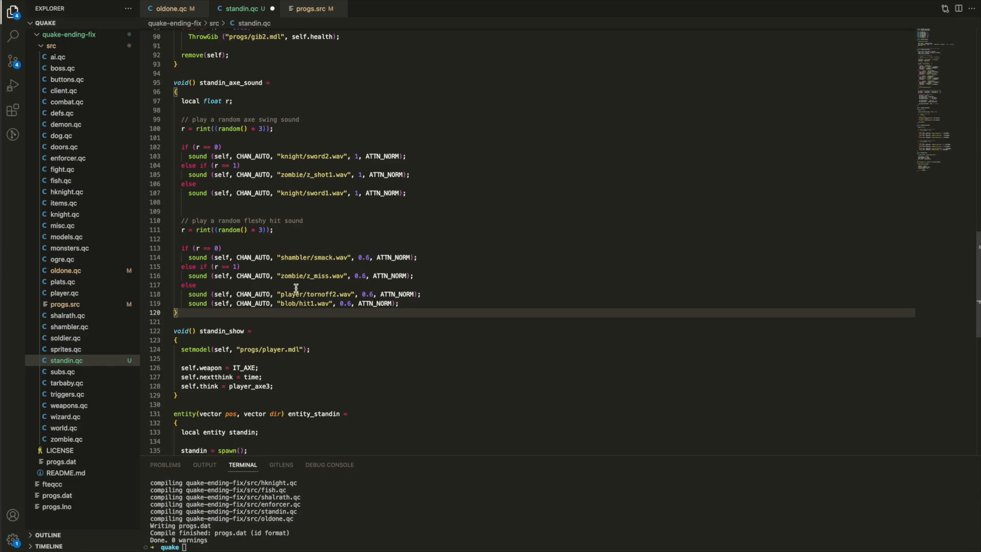
mouse_move(308, 178)
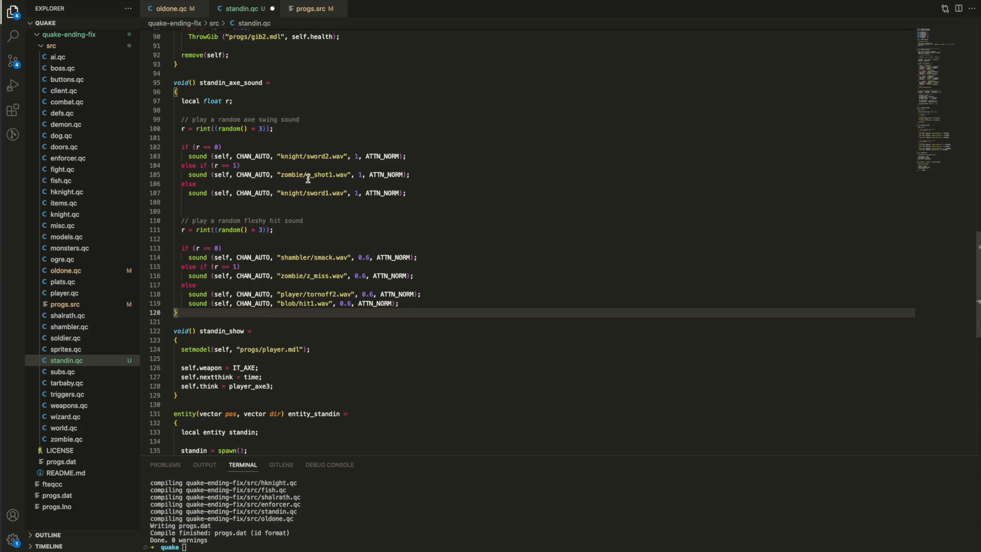
scroll("down", 3)
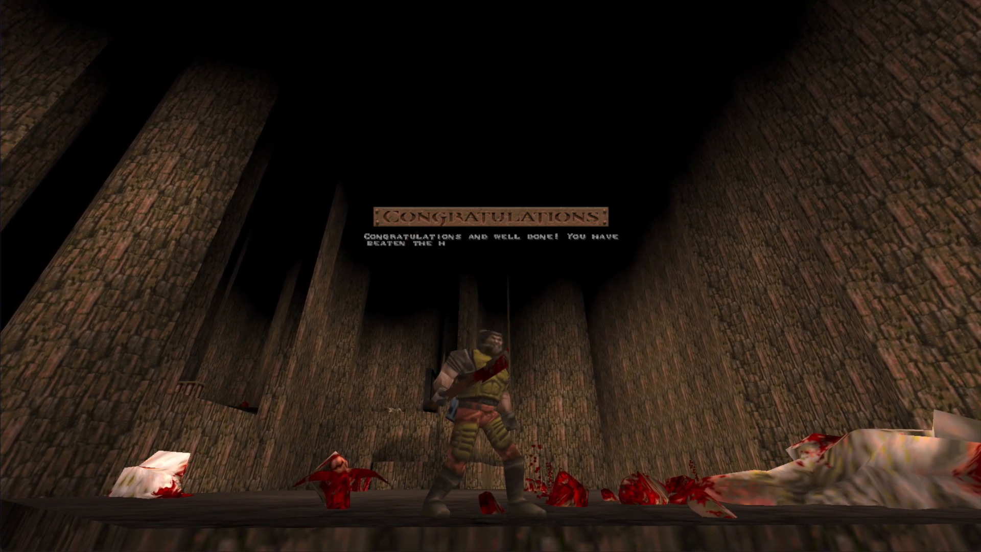
Bring up Quake's main menu over the ending scene with Escape.
key("Escape")
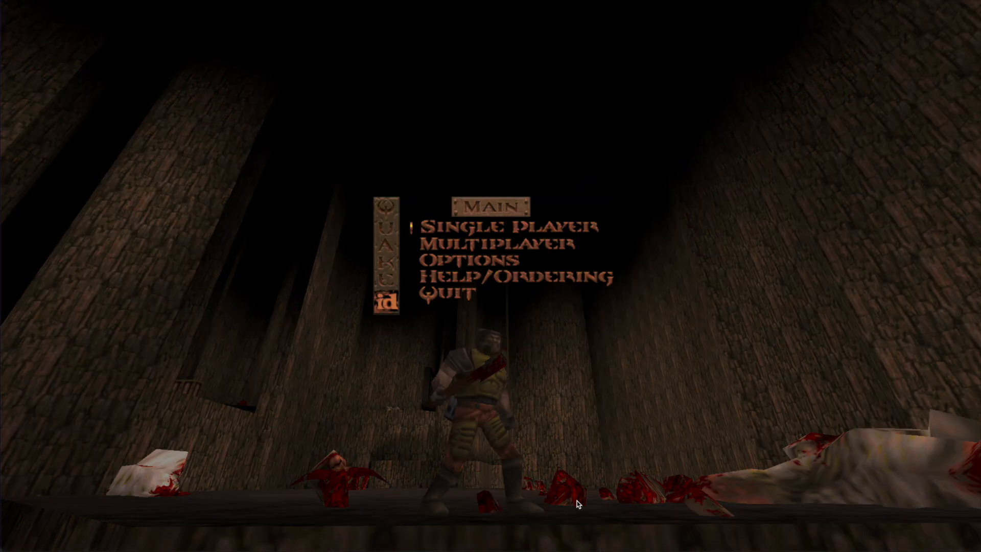